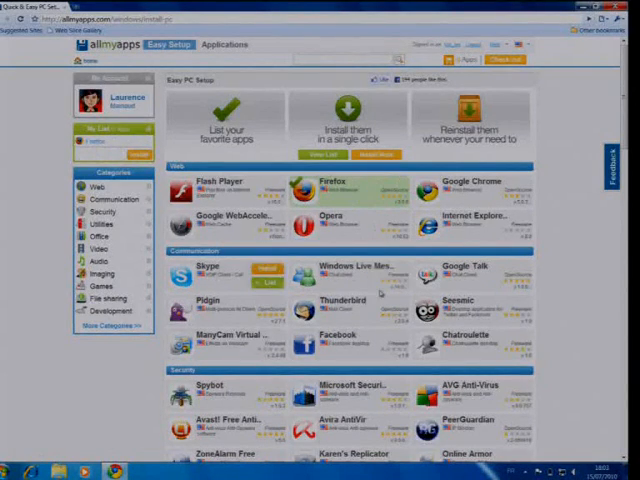
Bring up the Install your list dialog for mIRC, VLC, Windows Live Messenger and Firefox.
scroll(down, 3)
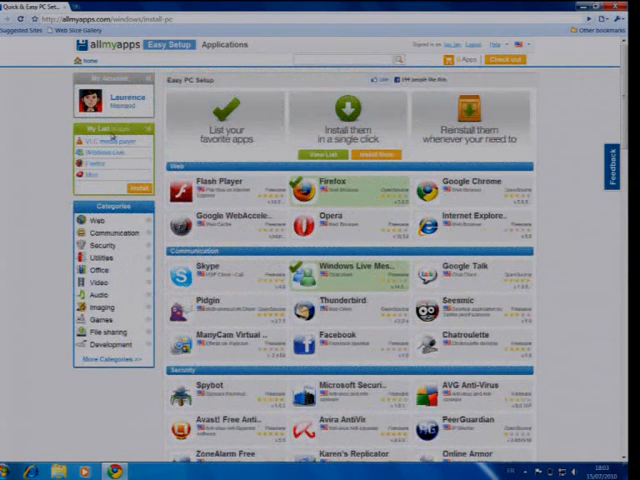
click(98, 128)
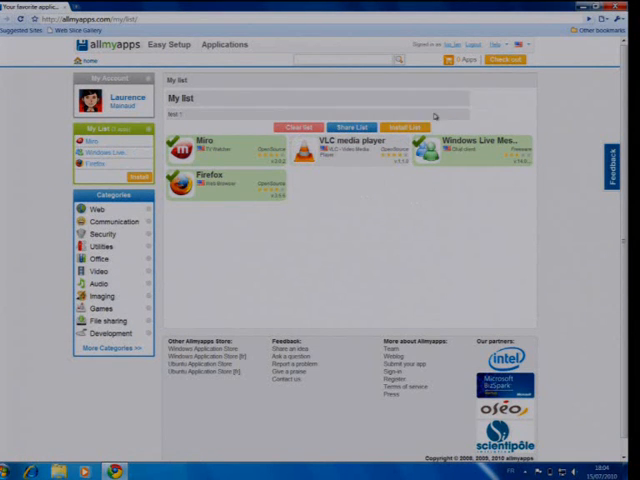
click(412, 126)
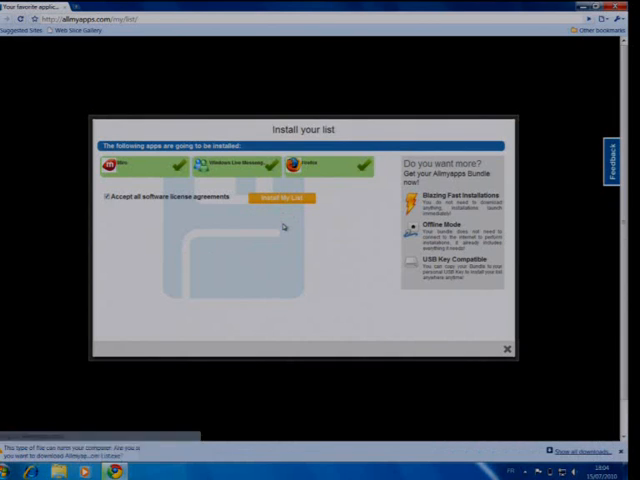
Install the listed apps and dismiss the installation-complete message.
click(284, 196)
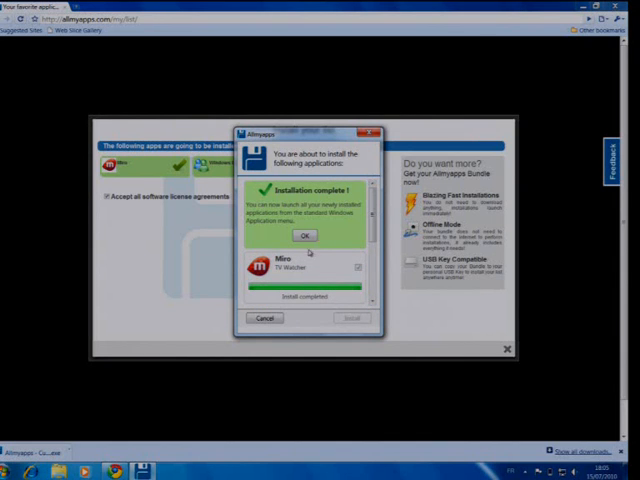
click(304, 236)
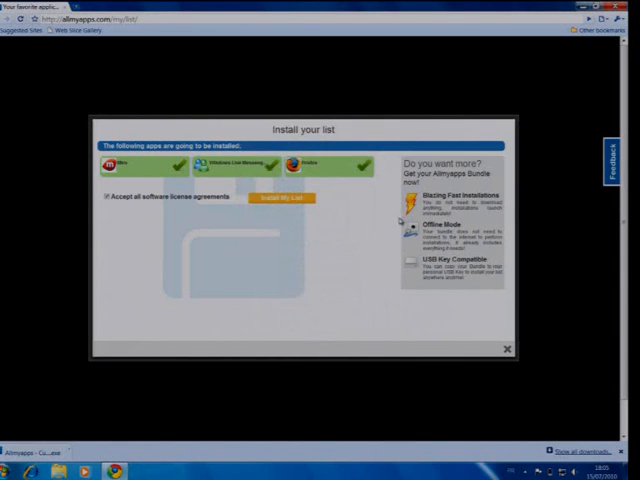